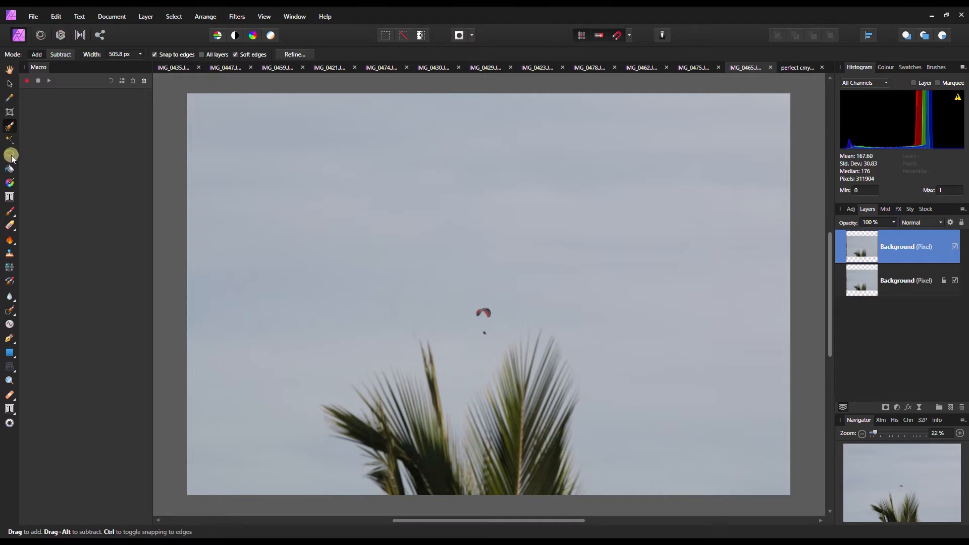
Switch to the Freehand Selection Tool for lassoing parts of the sky photo.
{"action": "left_click", "coordinate": [10, 154]}
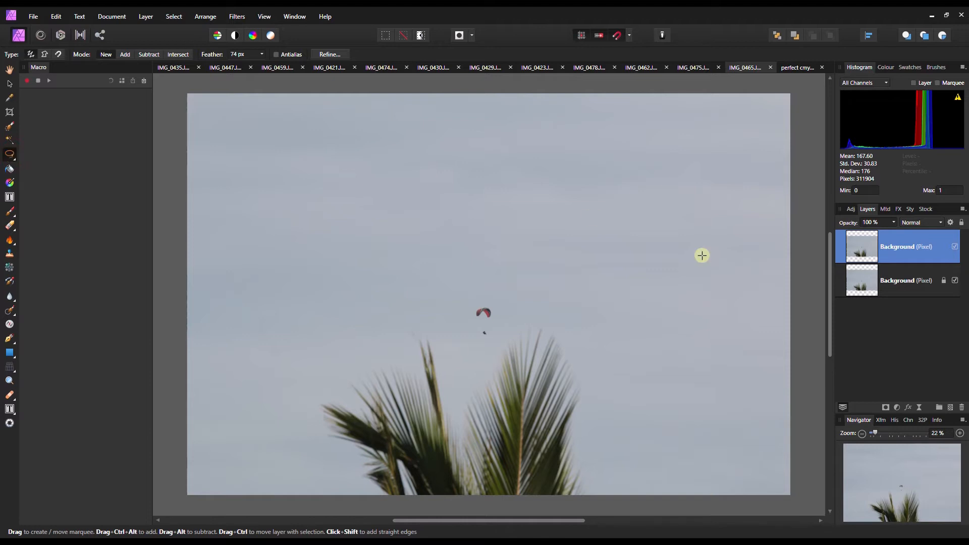
{"action": "mouse_move", "coordinate": [470, 325]}
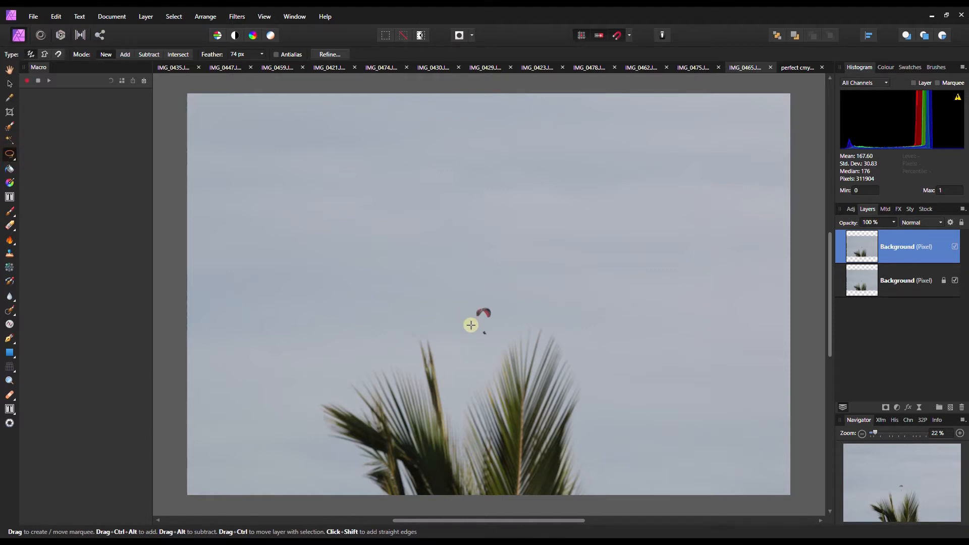
Lasso a loose freehand outline around the paraglider in the sky.
{"action": "left_click_drag", "start_coordinate": [471, 326], "coordinate": [503, 319]}
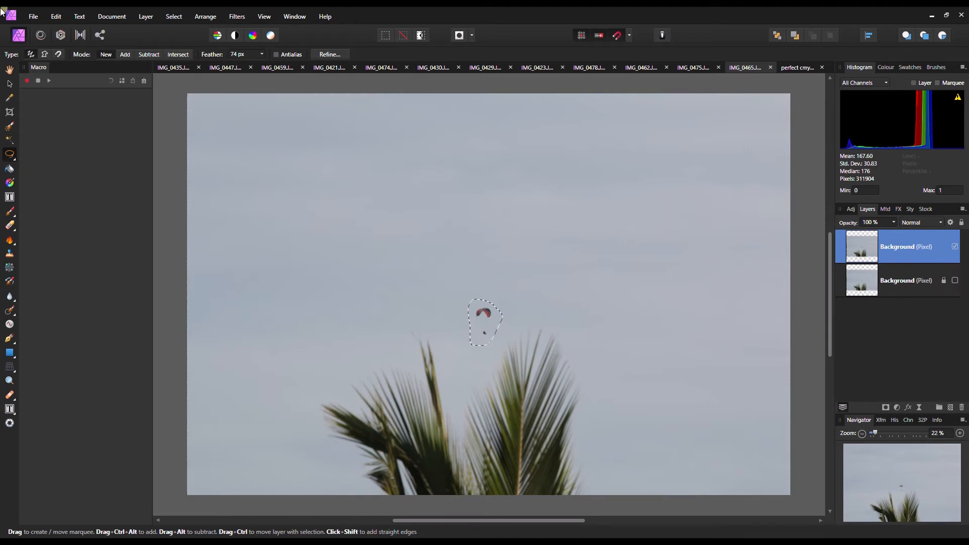
{"action": "left_click", "coordinate": [55, 16]}
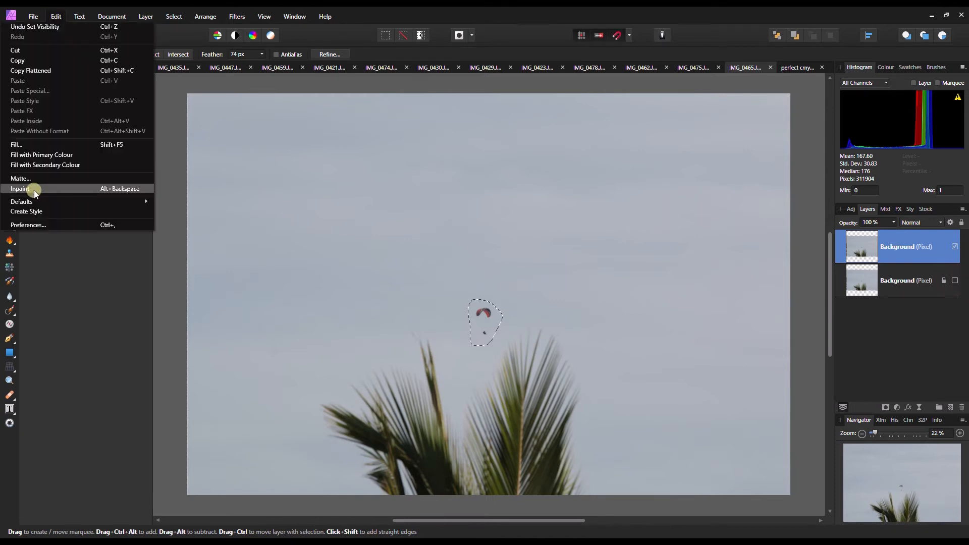
{"action": "left_click", "coordinate": [19, 188]}
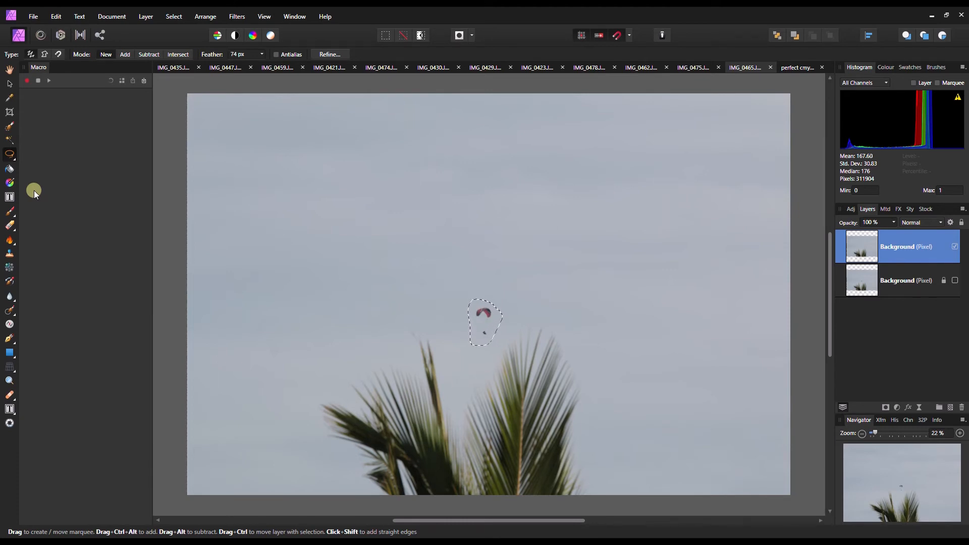
Copy the lassoed paraglider and paste it as new layers above the sky photo.
{"action": "key", "text": "ctrl+c"}
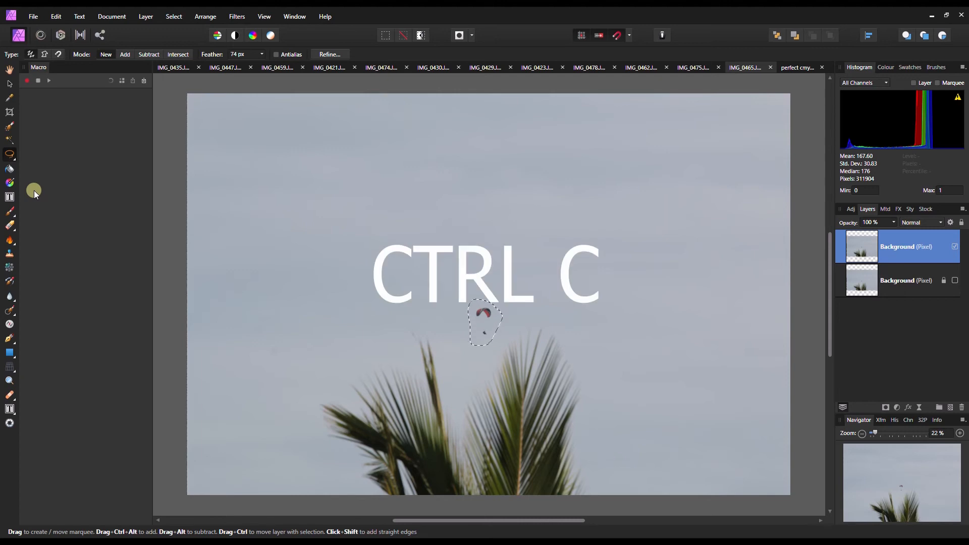
{"action": "key", "text": "ctrl+v"}
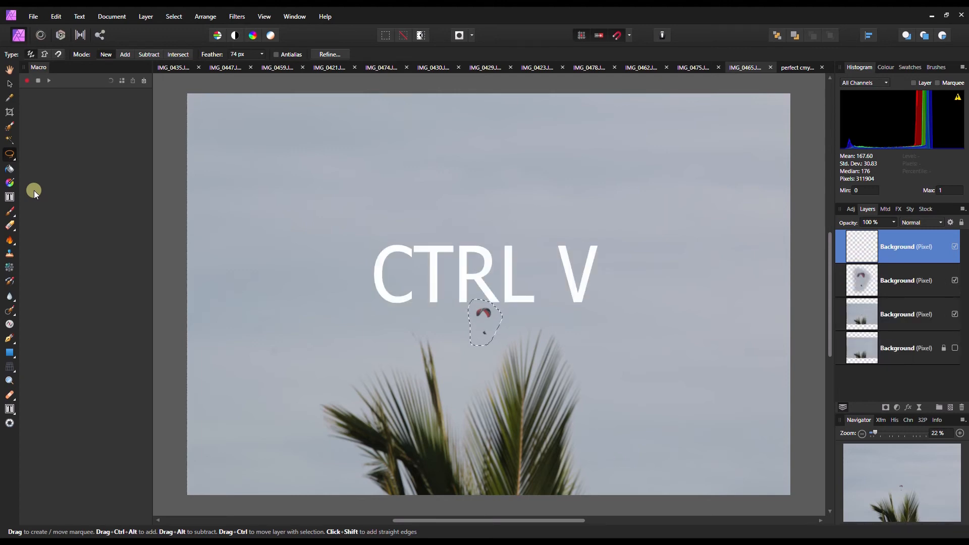
{"action": "key", "text": "ctrl+v"}
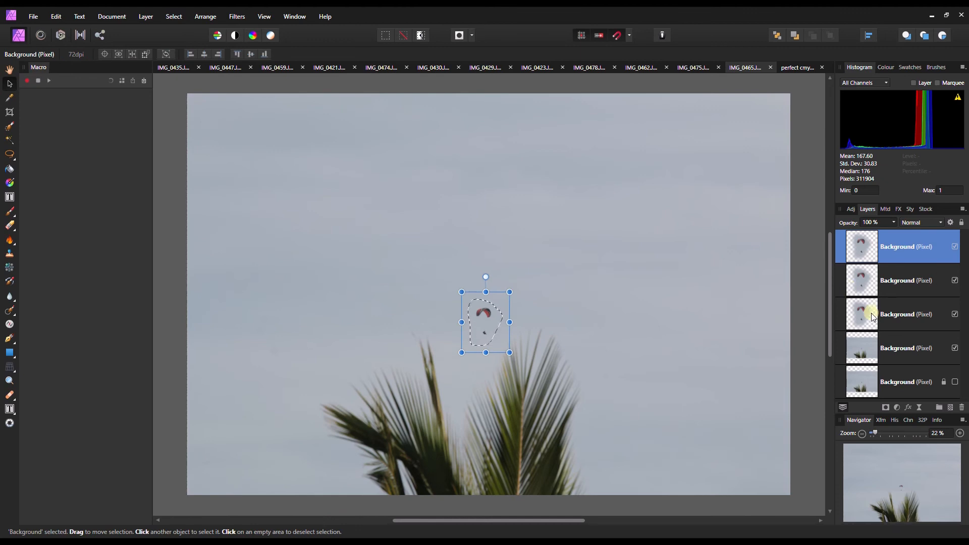
Drag one pasted paraglider copy rightward so two paragliders appear in the sky.
{"action": "left_click_drag", "start_coordinate": [485, 321], "coordinate": [600, 315]}
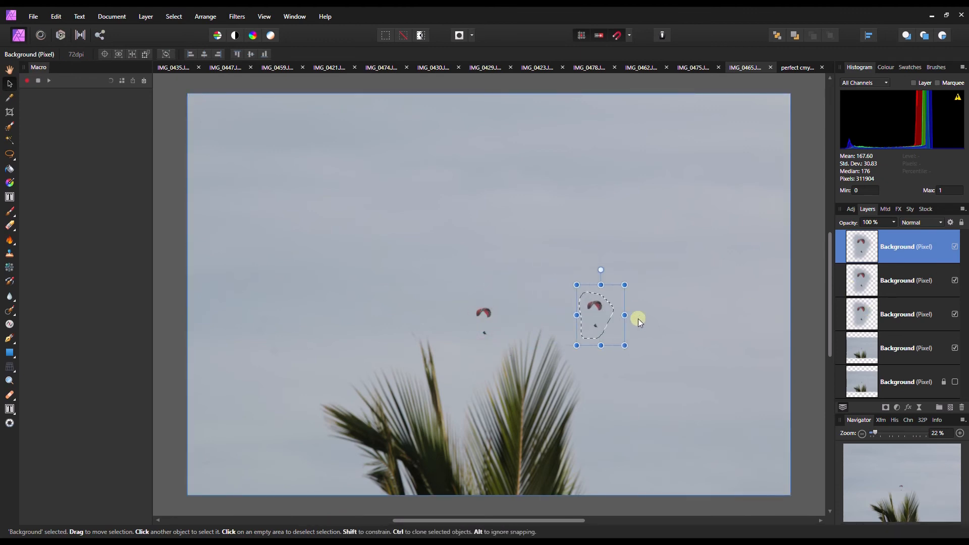